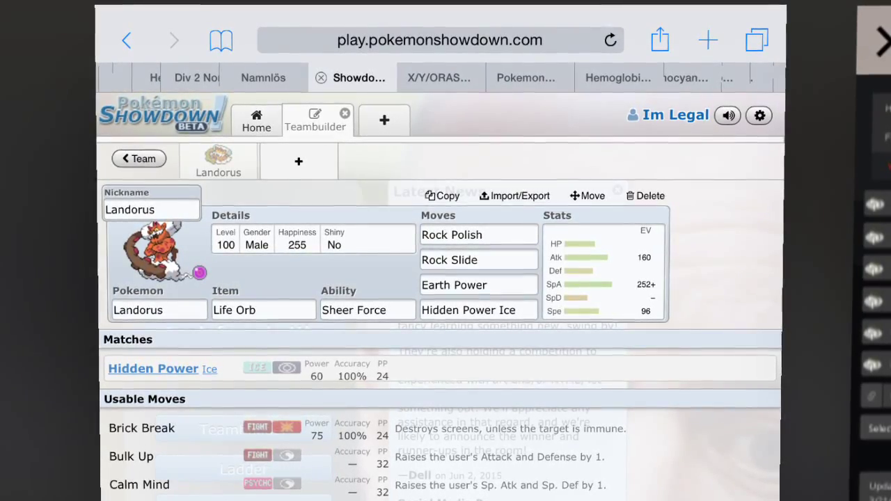
{"action": "scroll", "scroll_direction": "down", "scroll_amount": 3}
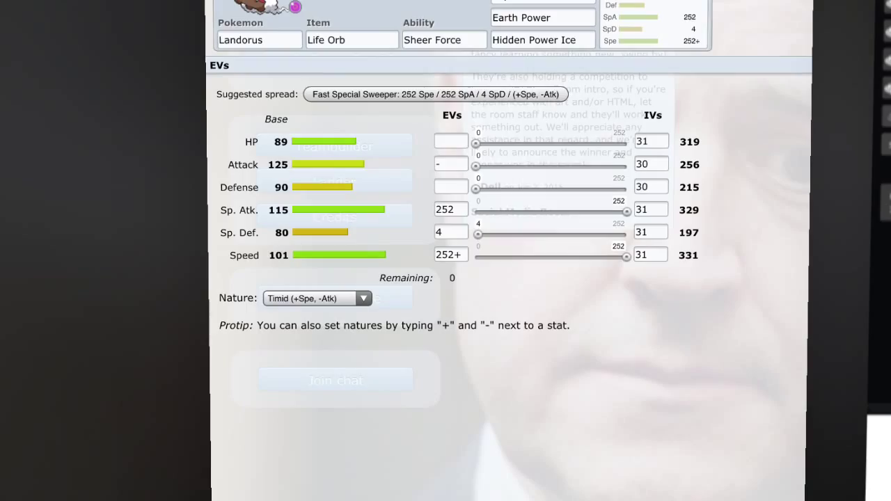
{"action": "scroll", "scroll_direction": "down", "scroll_amount": 3}
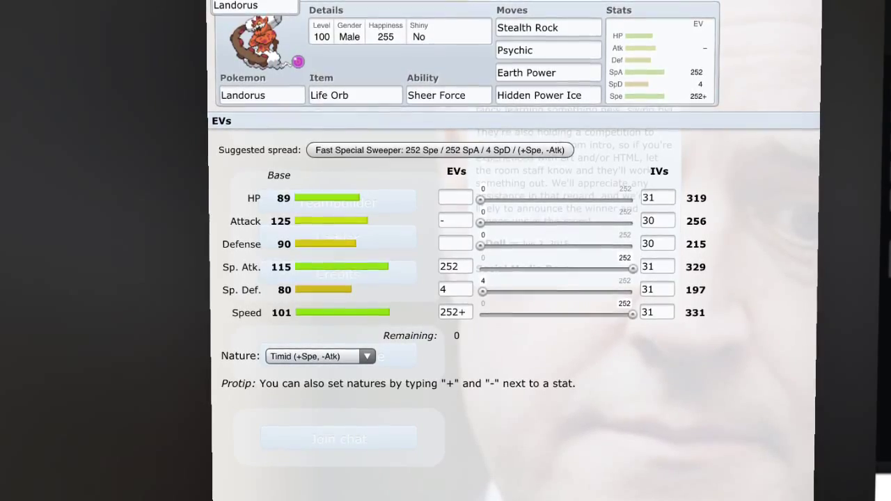
{"action": "scroll", "scroll_direction": "up", "scroll_amount": 3}
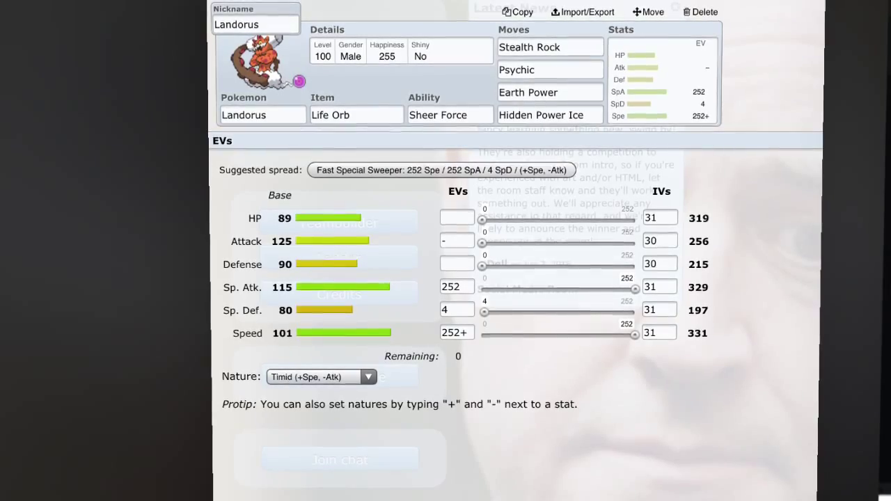
{"action": "scroll", "scroll_direction": "down", "scroll_amount": 3}
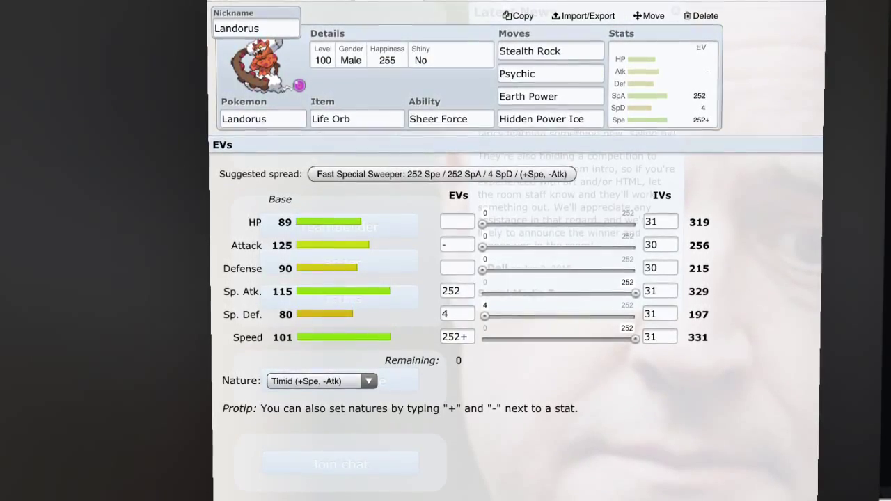